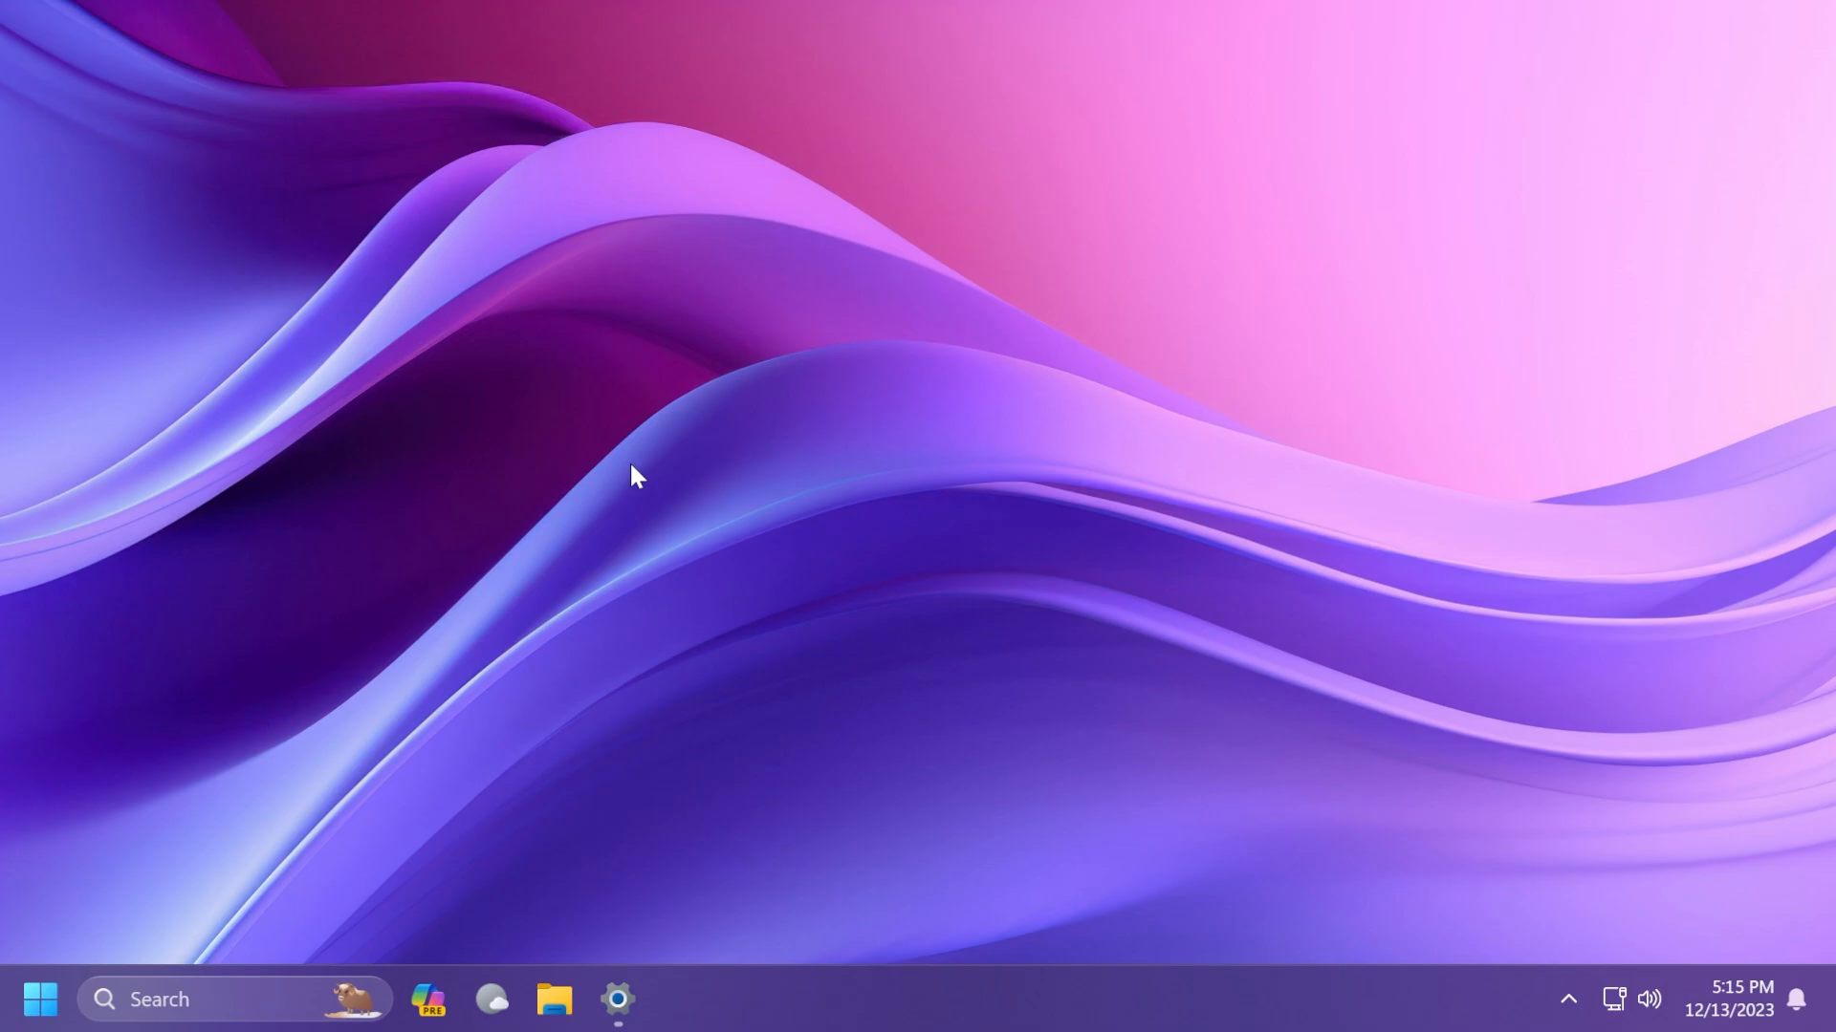
{"action": "mouse_move", "coordinate": [711, 593]}
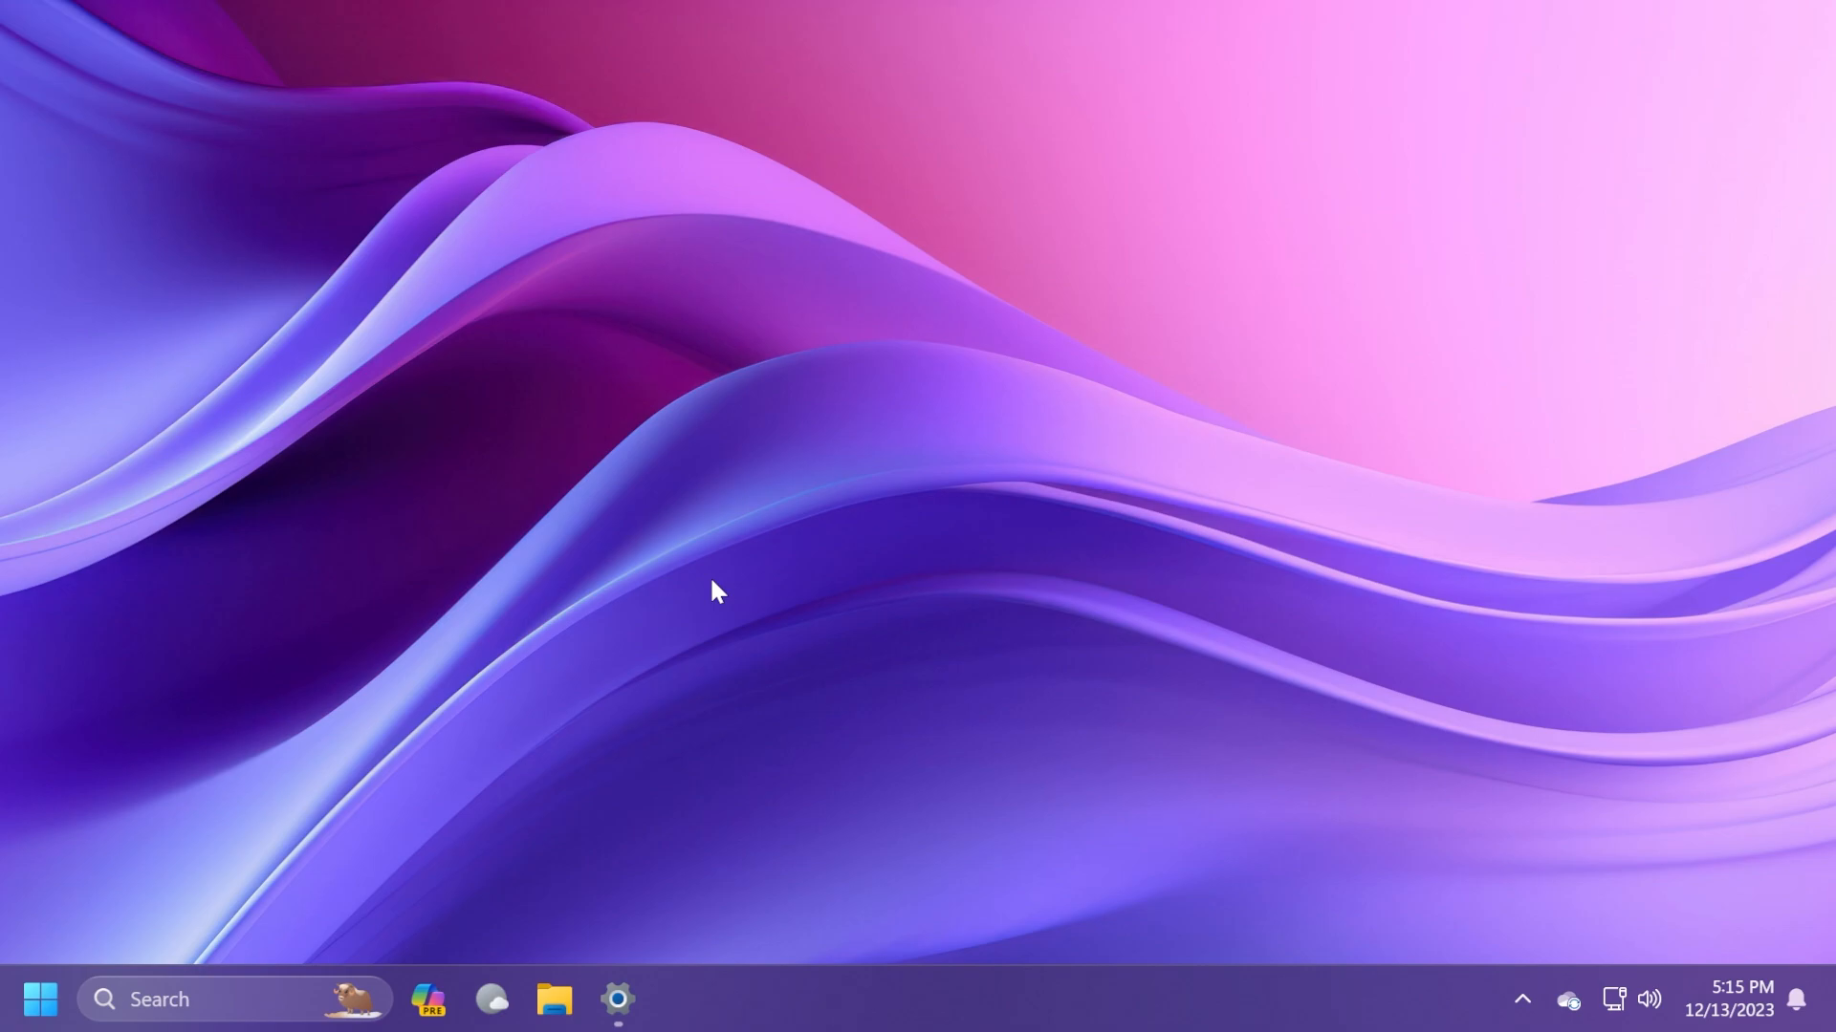
- Check the About page shows Windows 11 version 23H2, build 22631.2861, then close Settings
{"action": "left_click", "coordinate": [617, 998]}
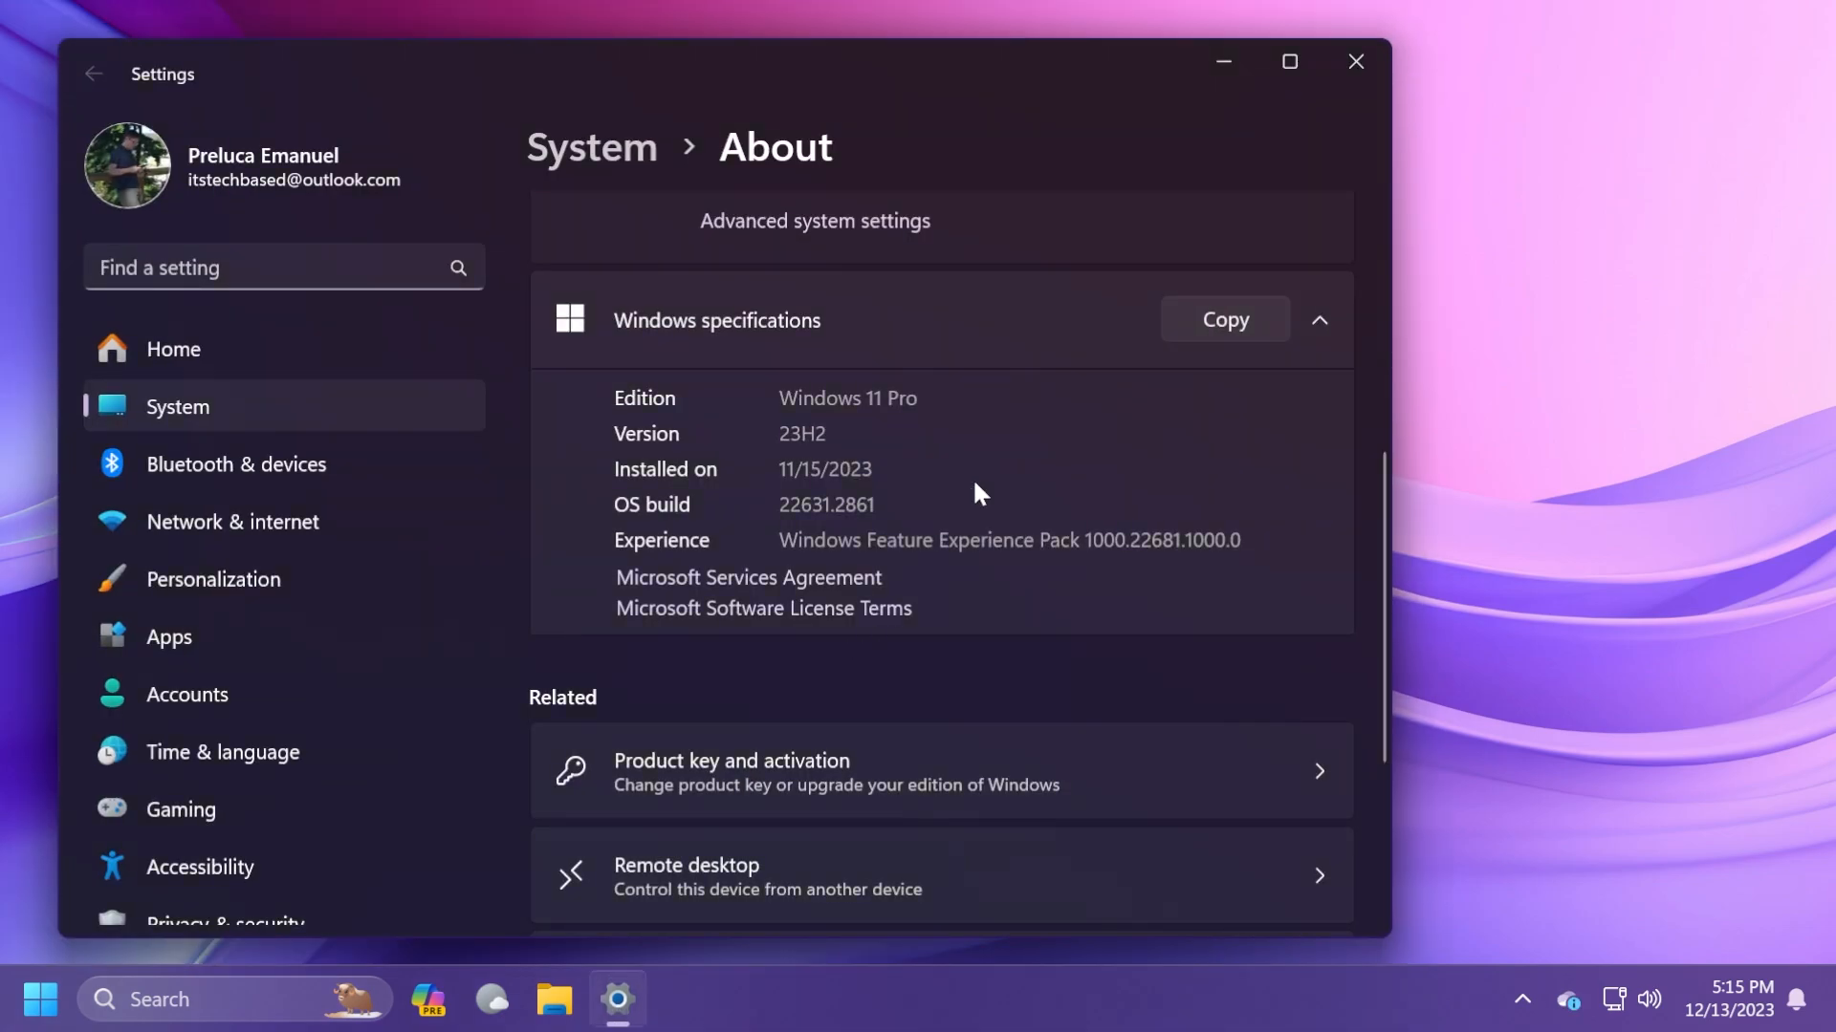
{"action": "mouse_move", "coordinate": [859, 534]}
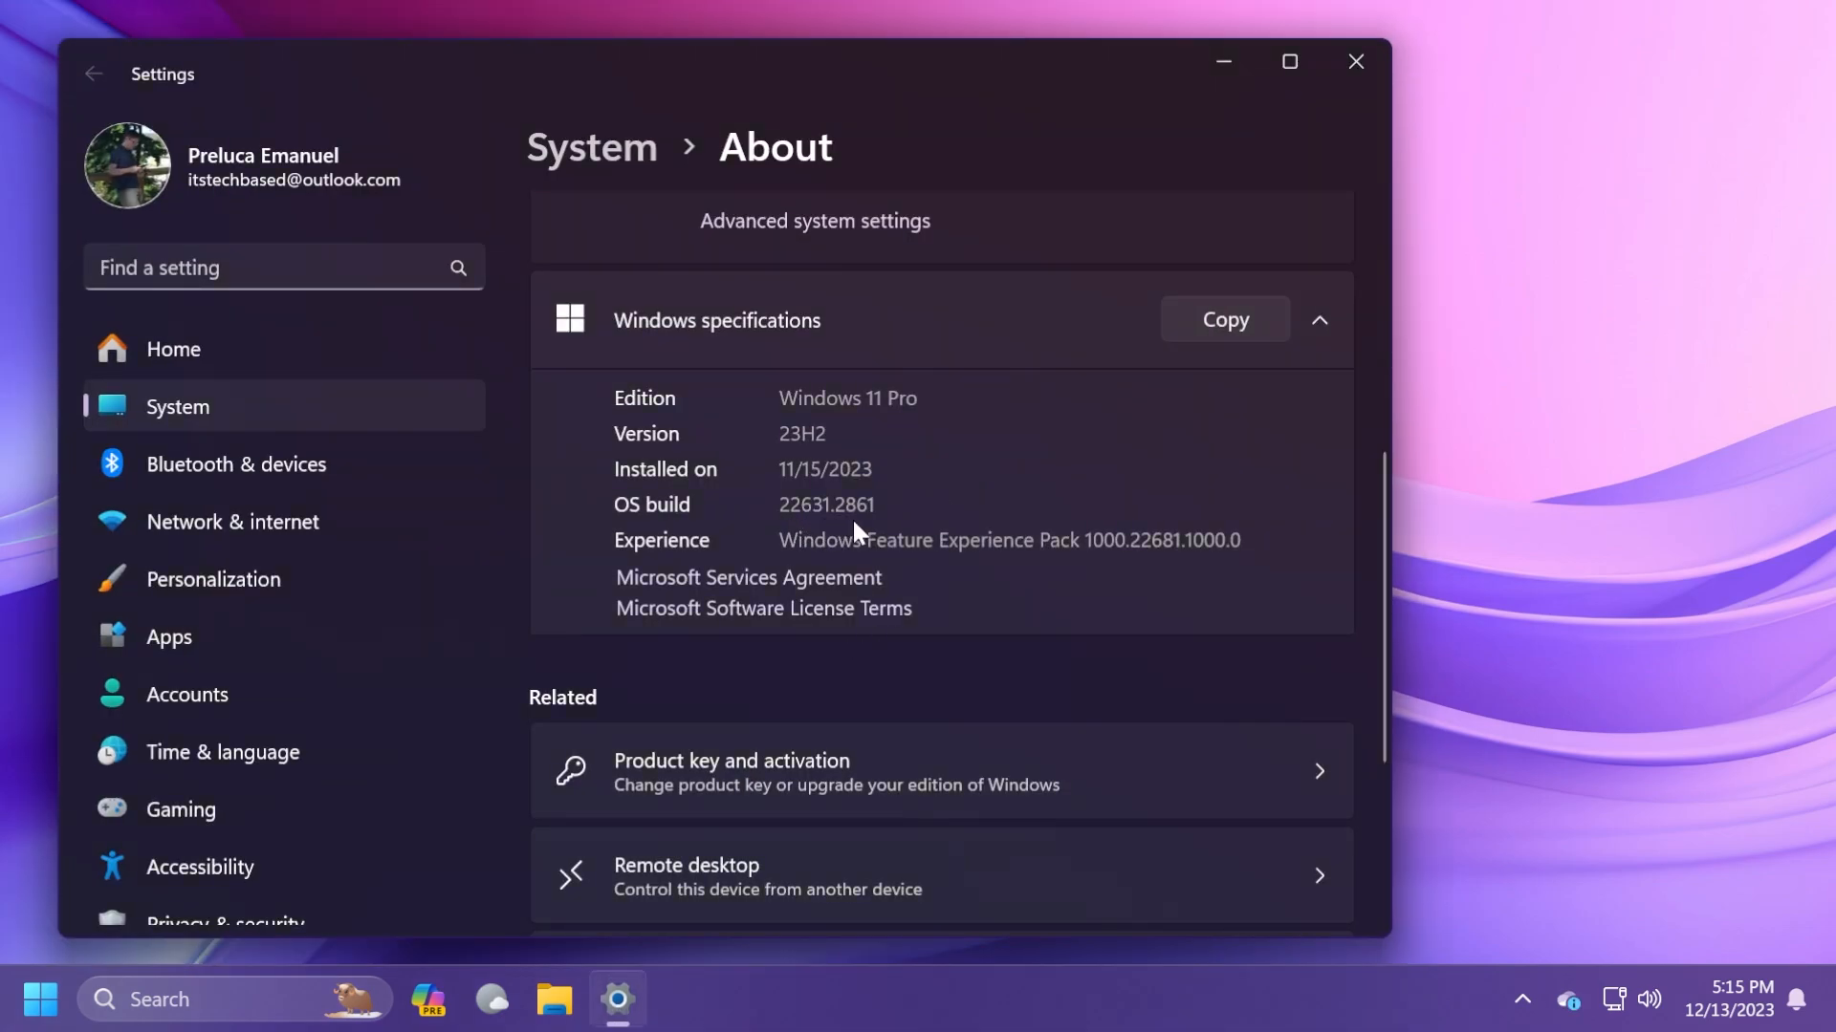
{"action": "mouse_move", "coordinate": [916, 516]}
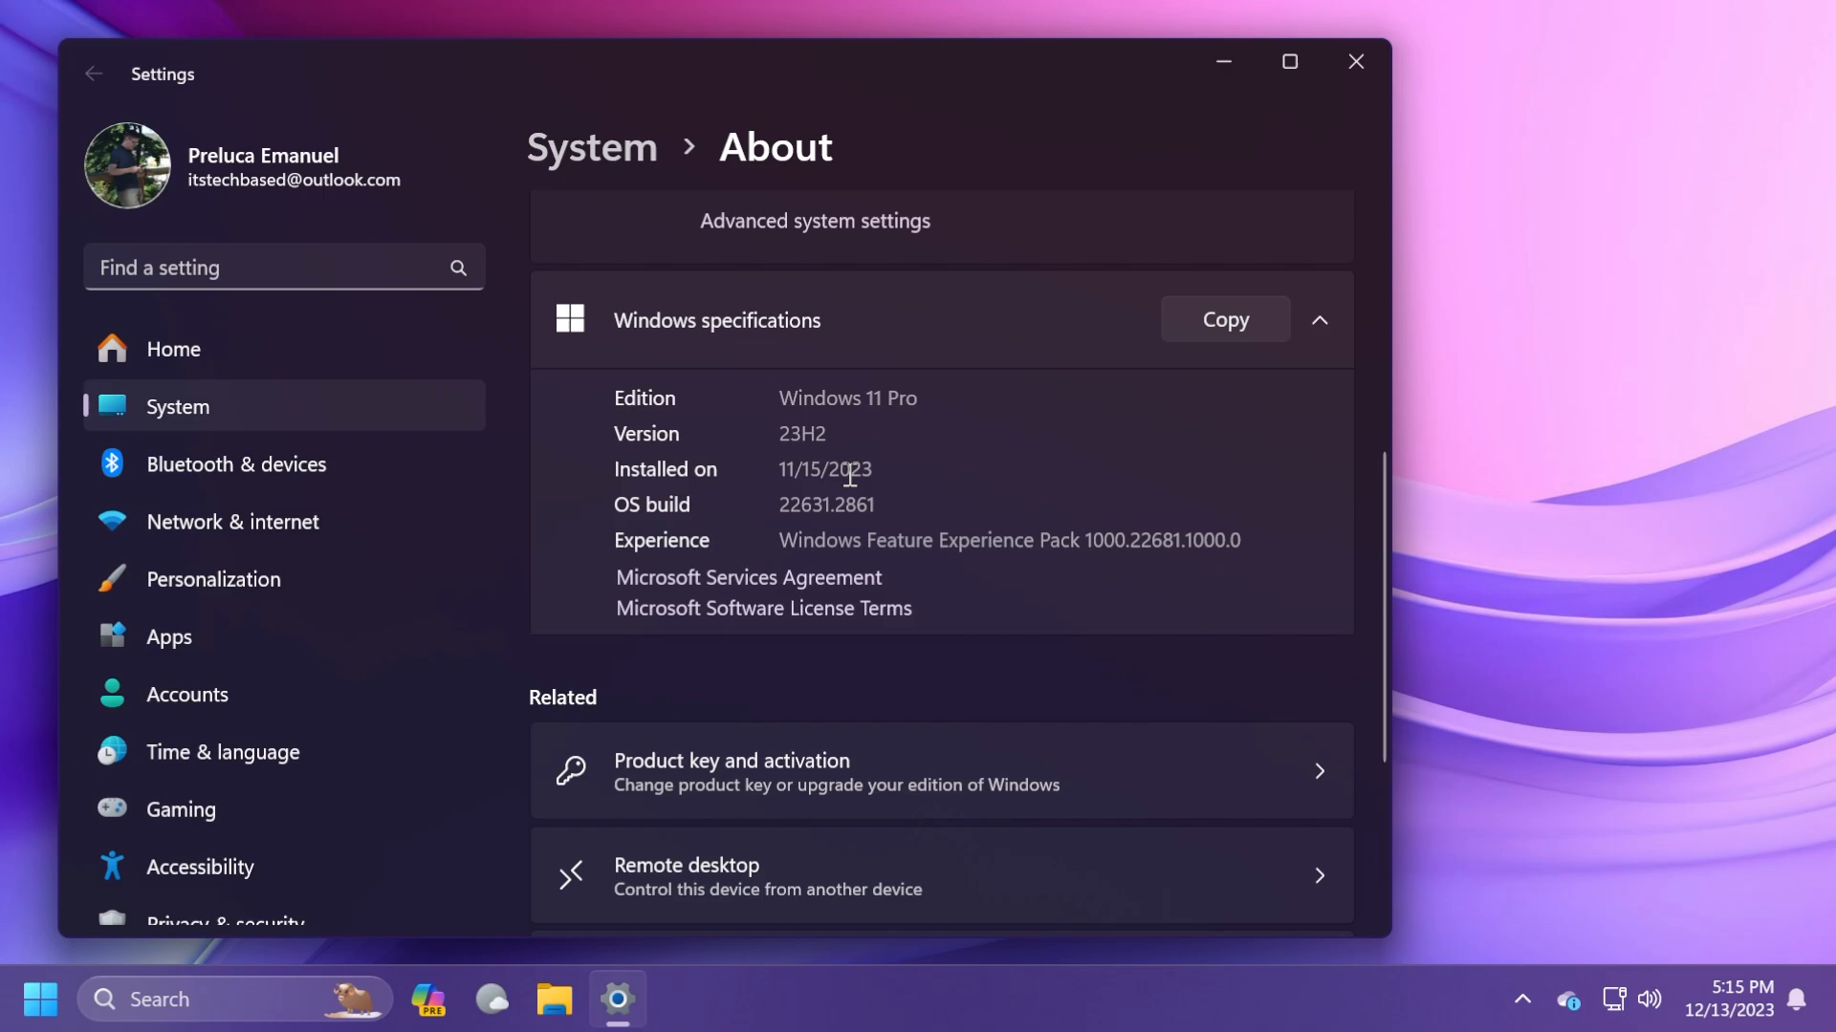
{"action": "mouse_move", "coordinate": [860, 464]}
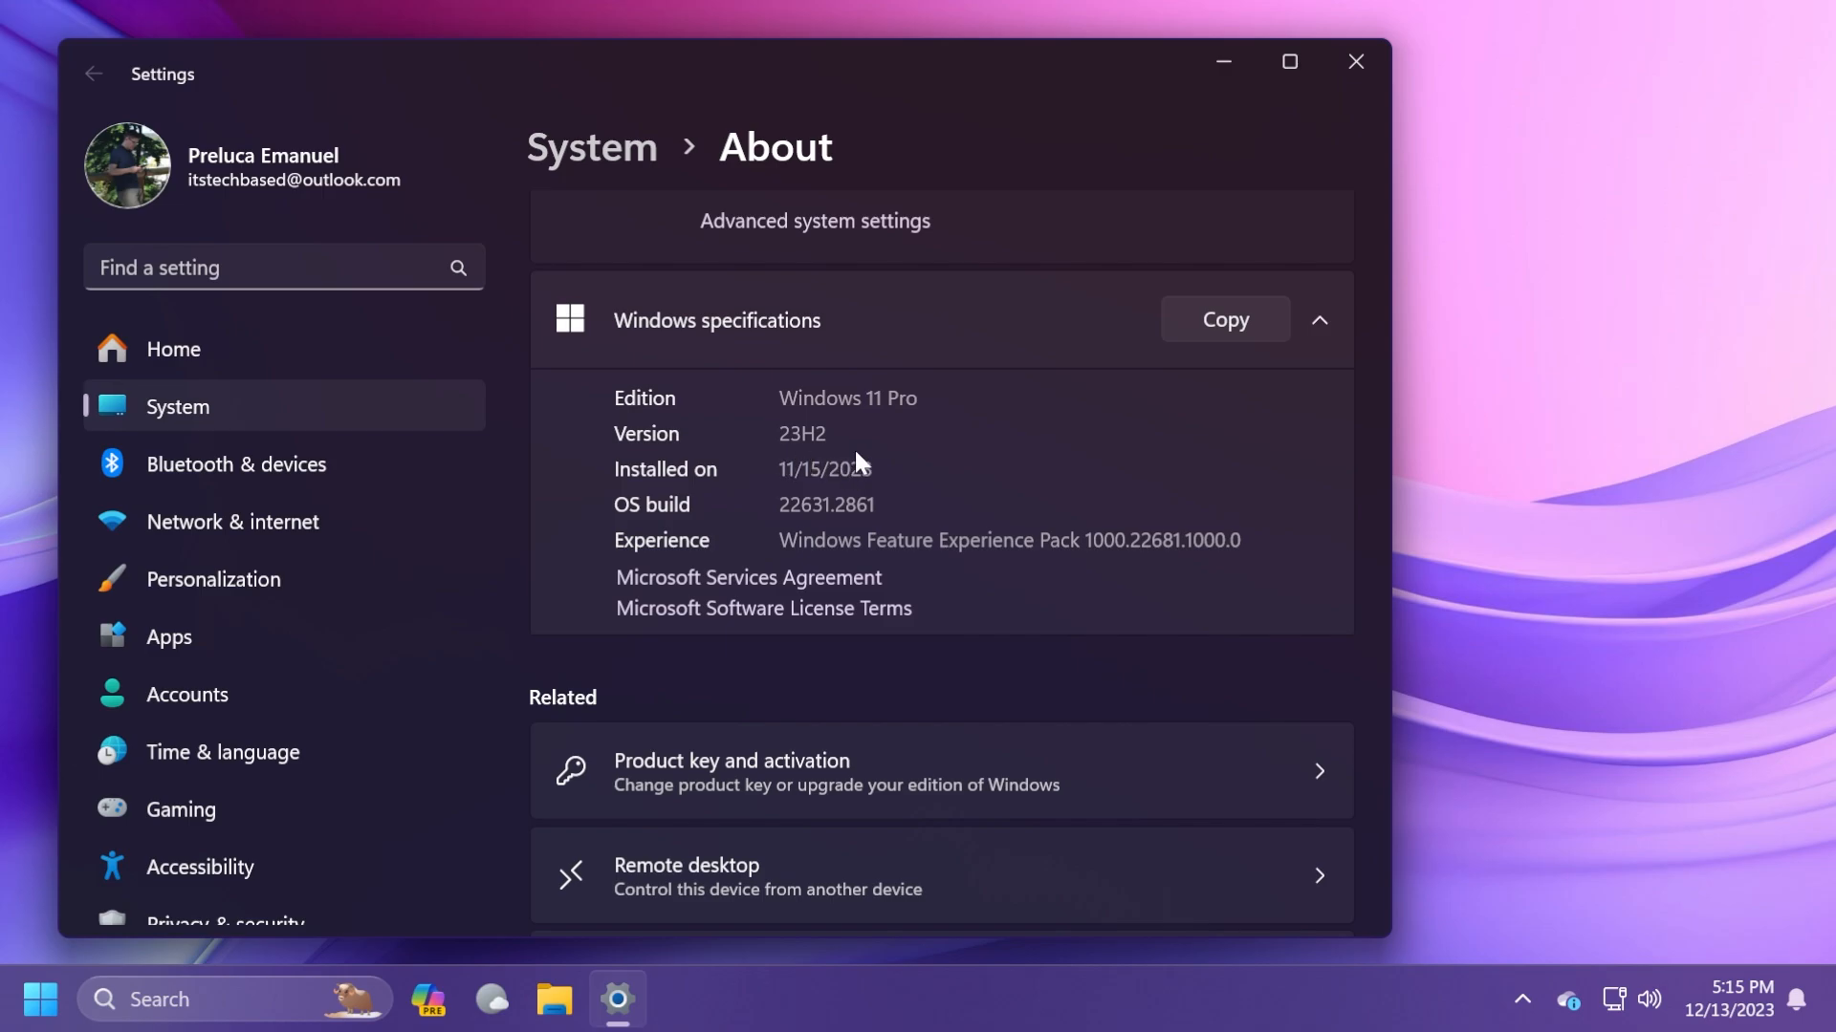
{"action": "left_click", "coordinate": [1355, 61]}
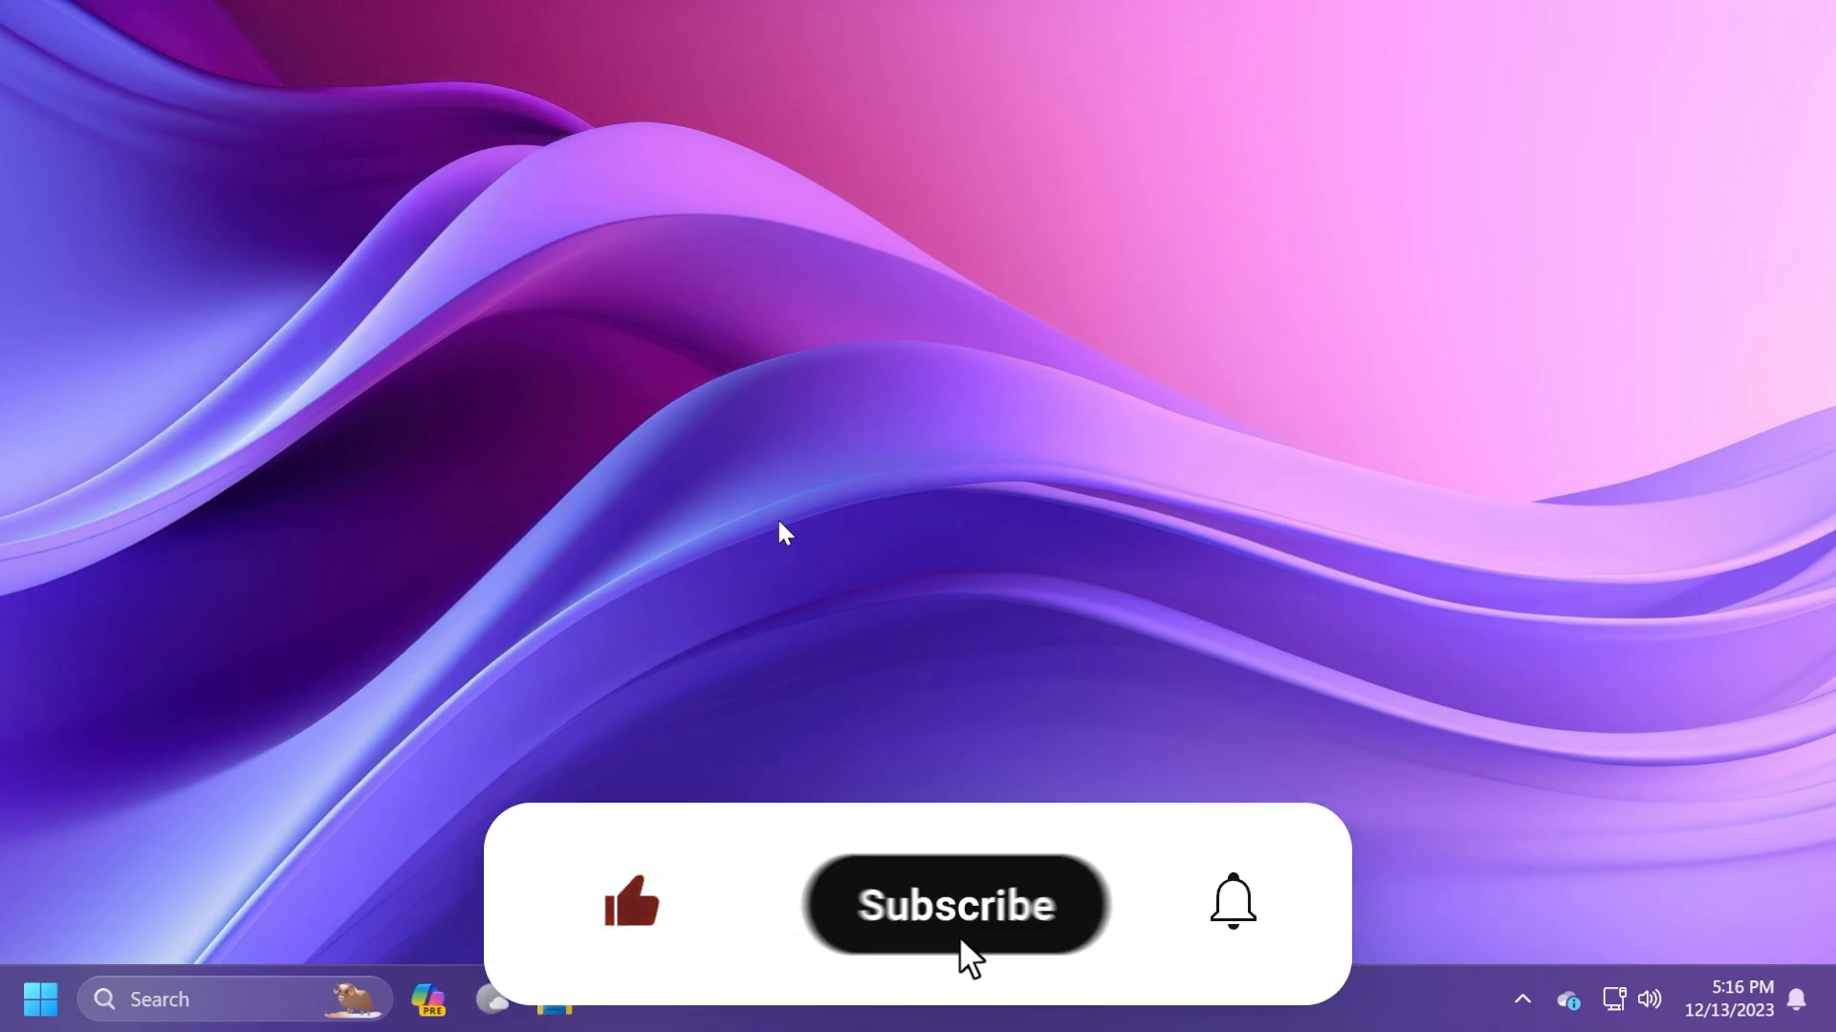
- Open the Copilot preview side panel from the taskbar icon
{"action": "left_click", "coordinate": [957, 905]}
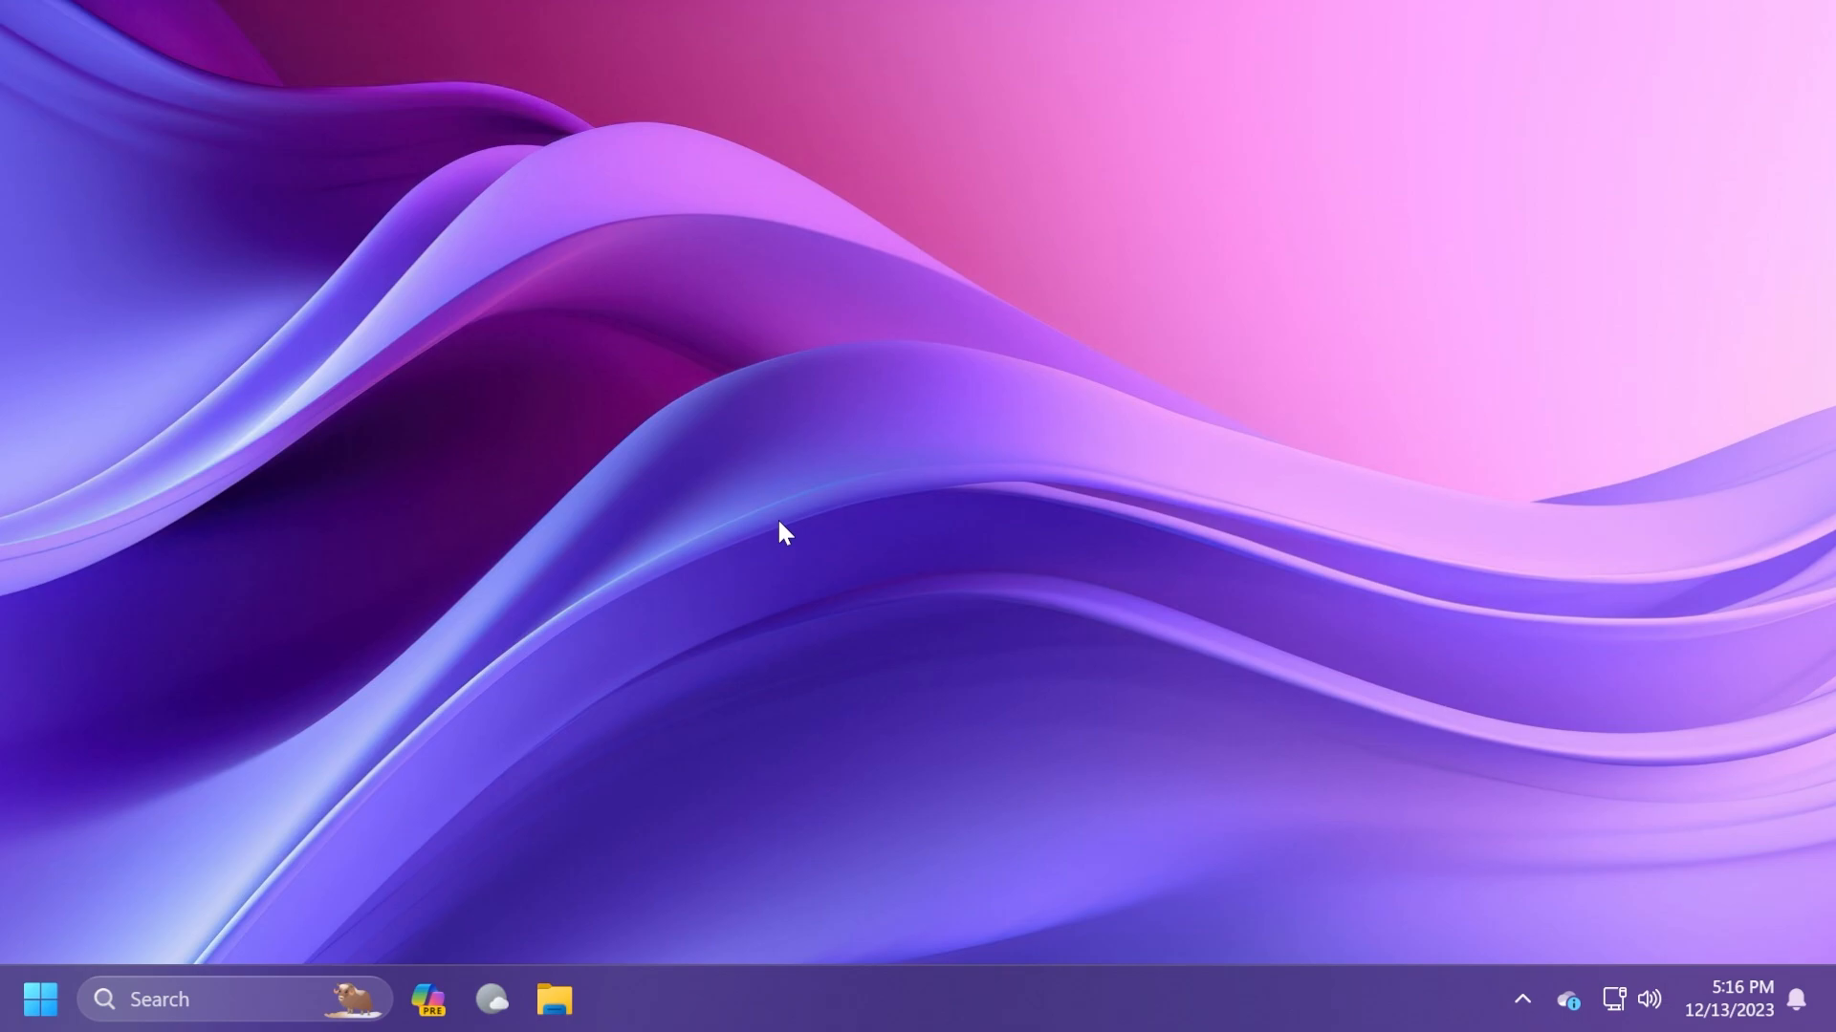
{"action": "mouse_move", "coordinate": [786, 505]}
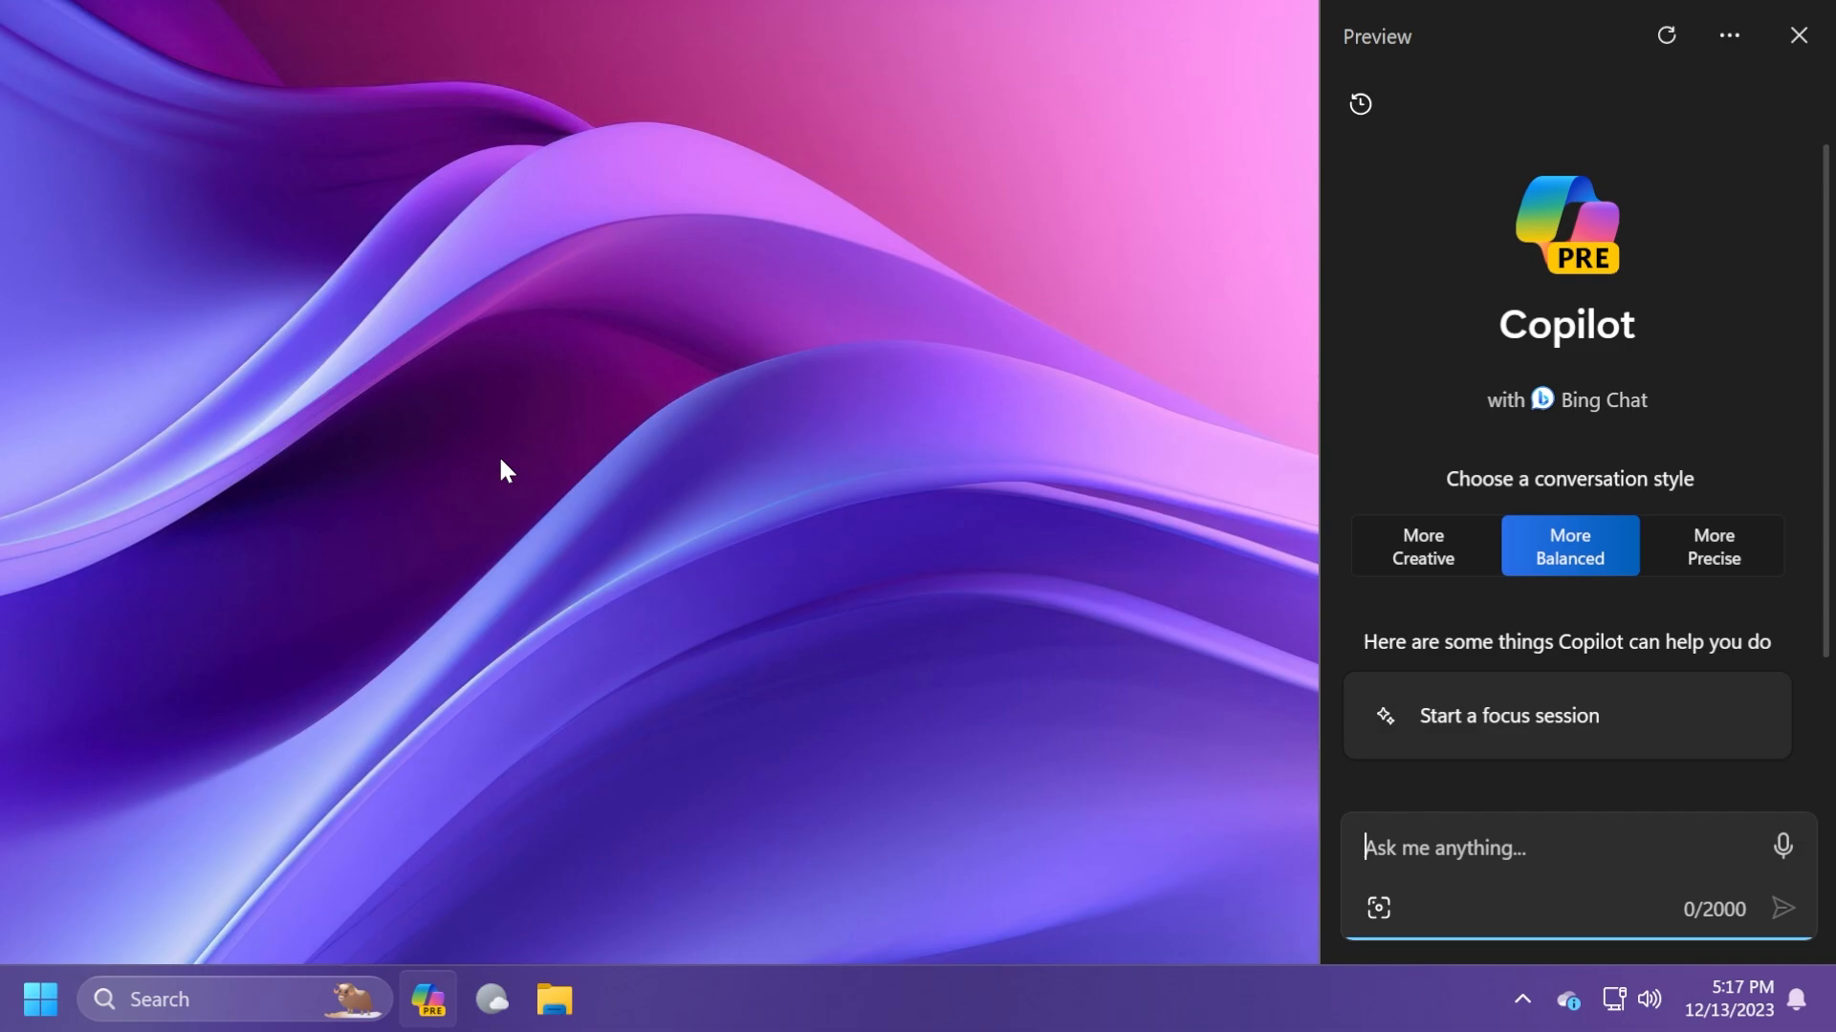
- Close Copilot and confirm Windows Update reports the PC is up to date
{"action": "left_click", "coordinate": [1798, 34]}
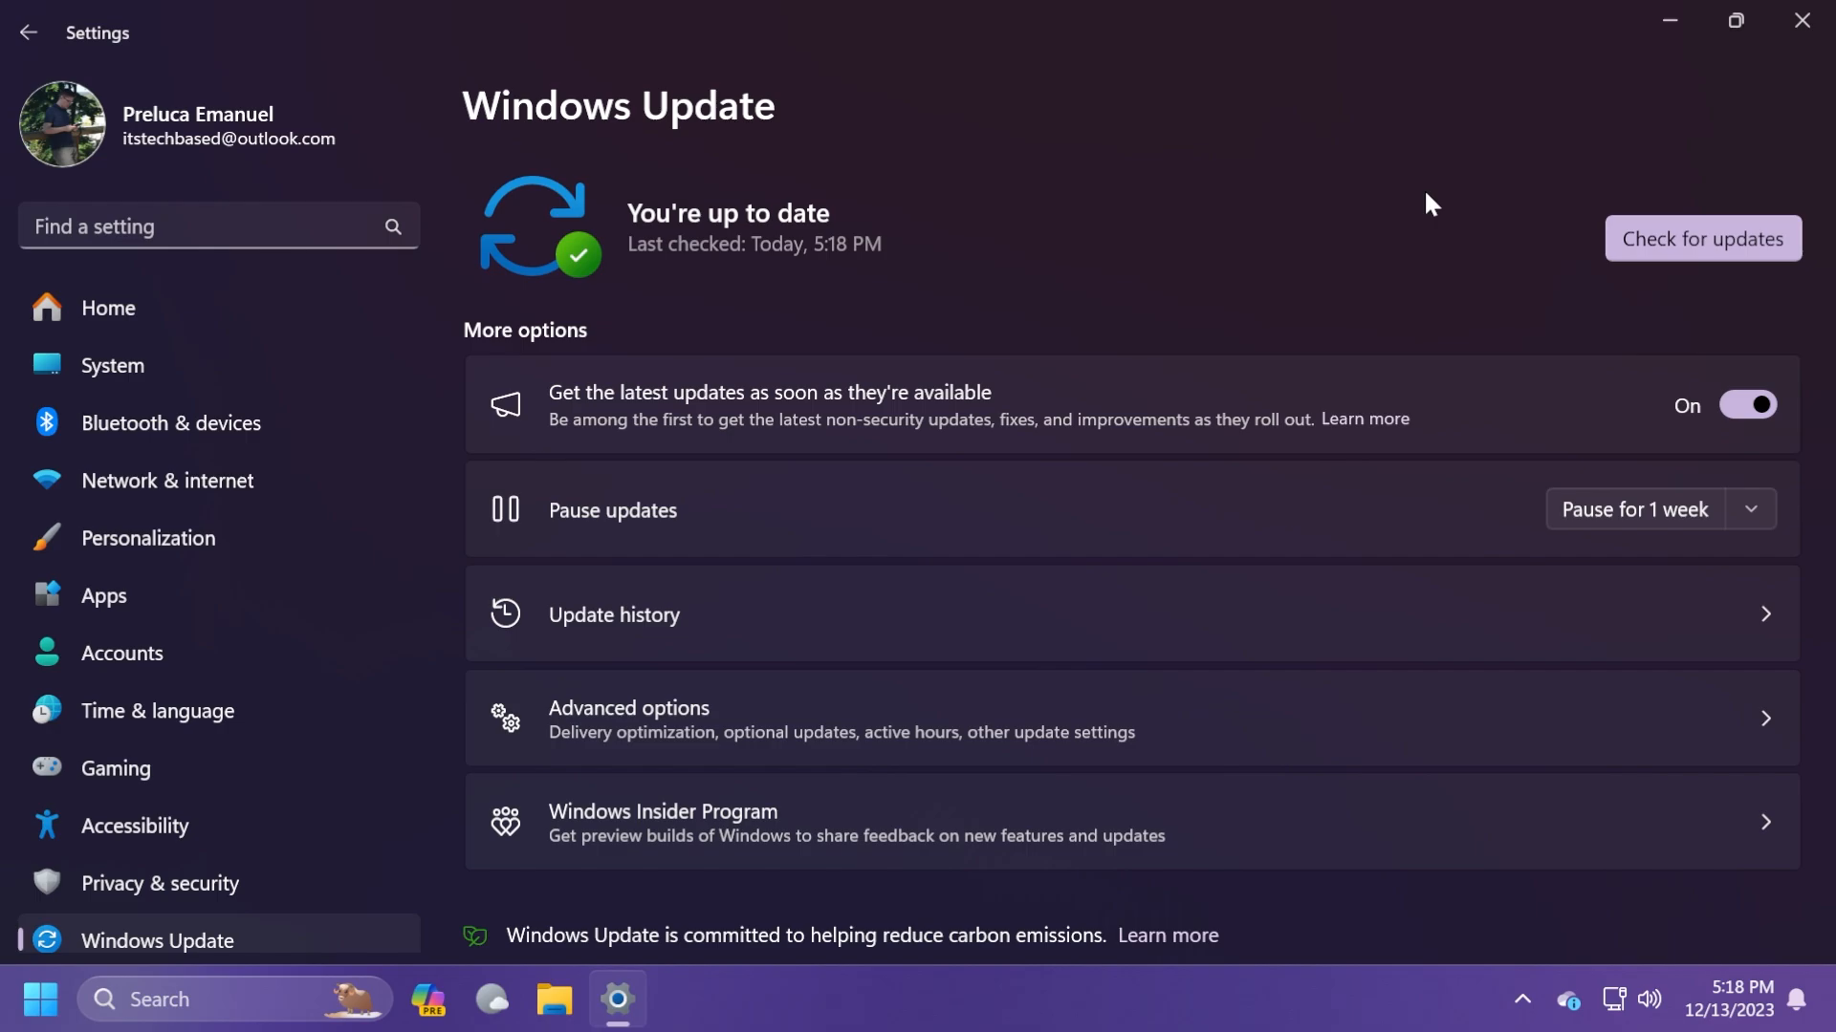
- Close the Windows Update settings window, leaving the empty desktop
{"action": "left_click", "coordinate": [1802, 20]}
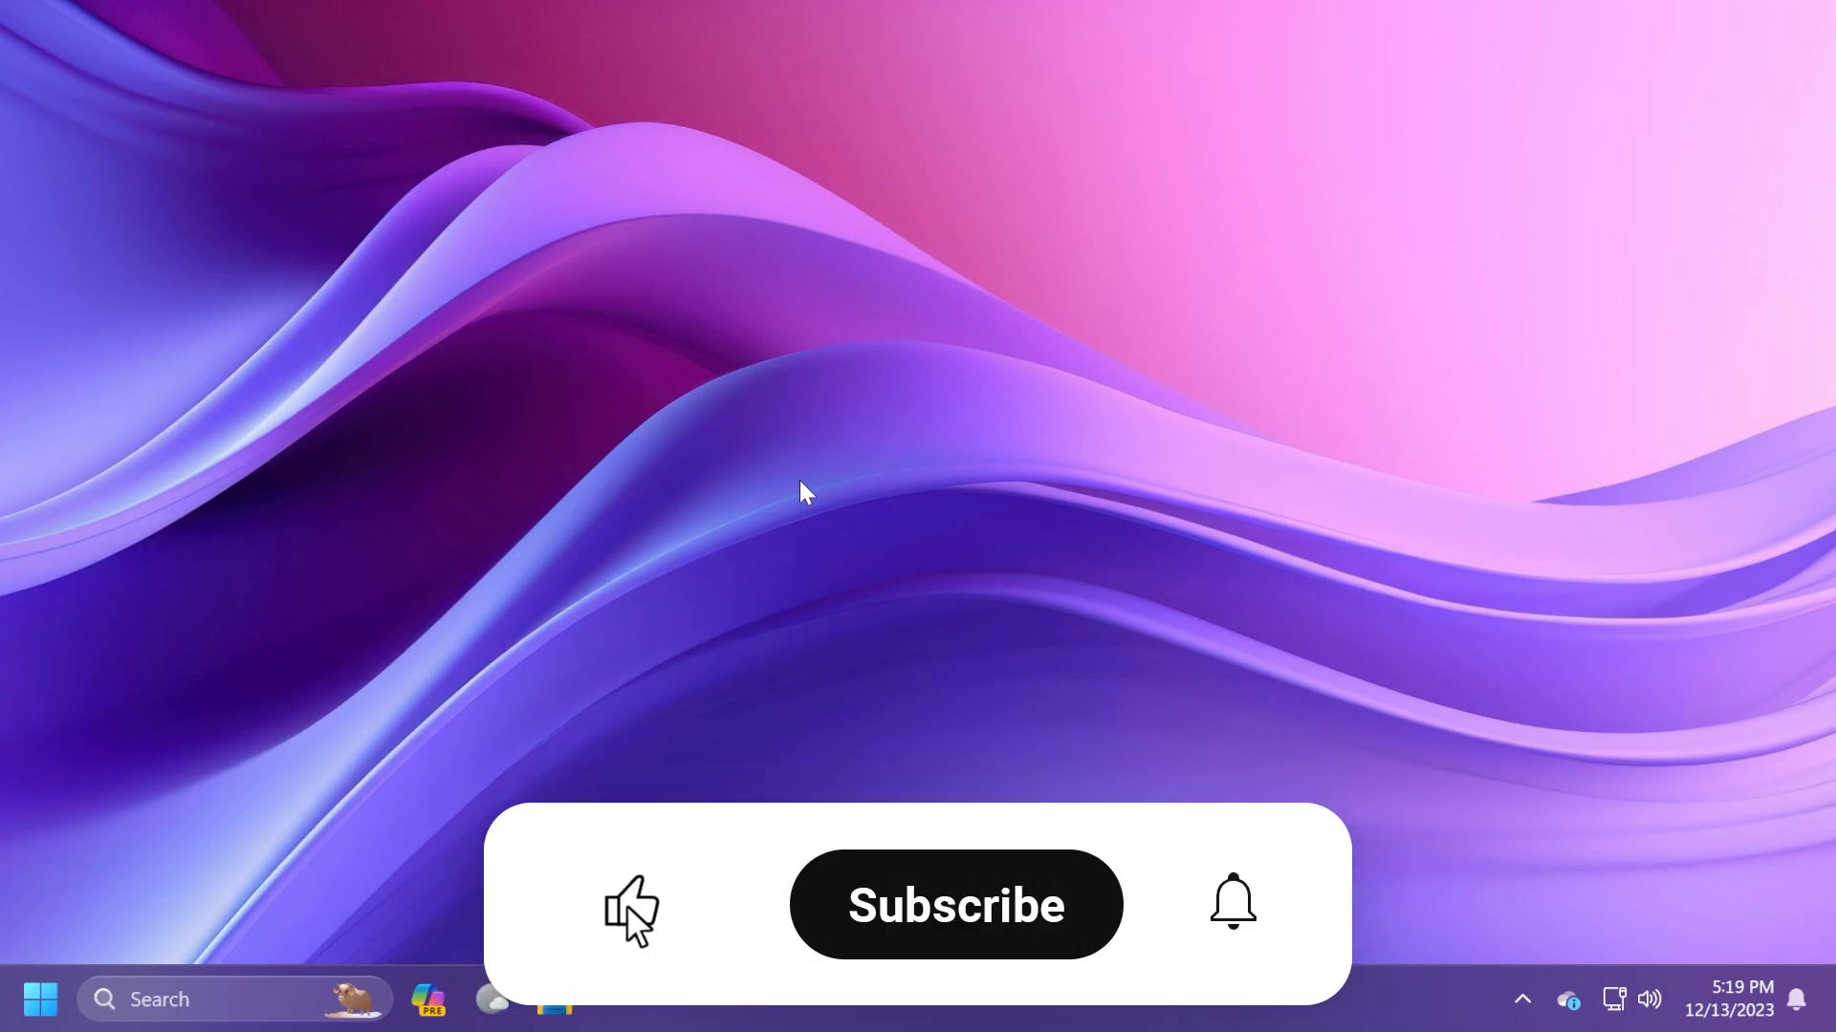
{"action": "left_click", "coordinate": [956, 905]}
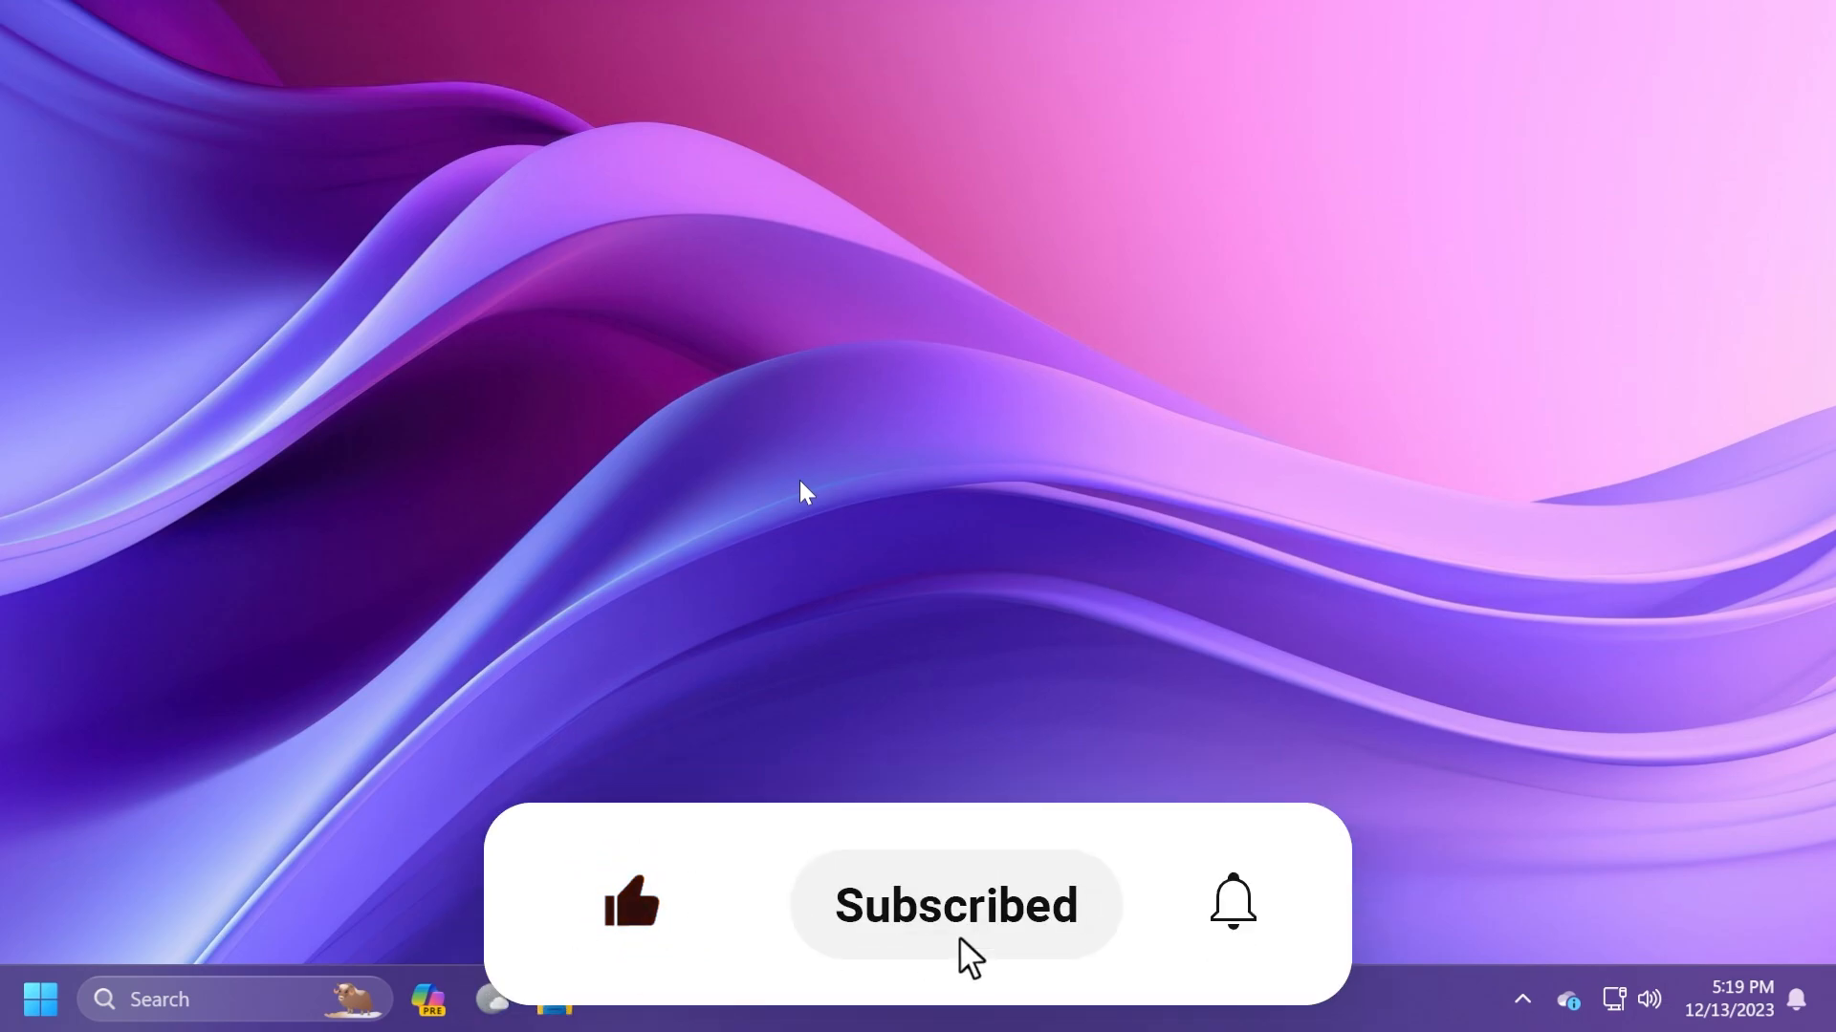